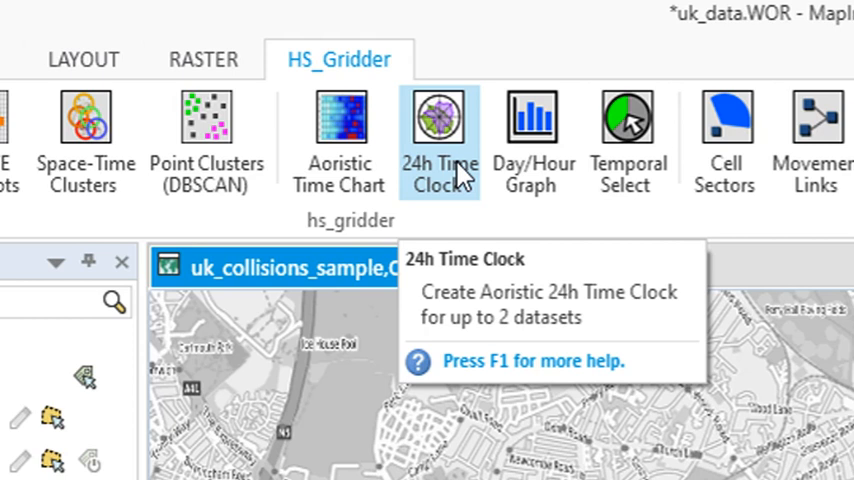
{"action": "mouse_move", "coordinate": [537, 227]}
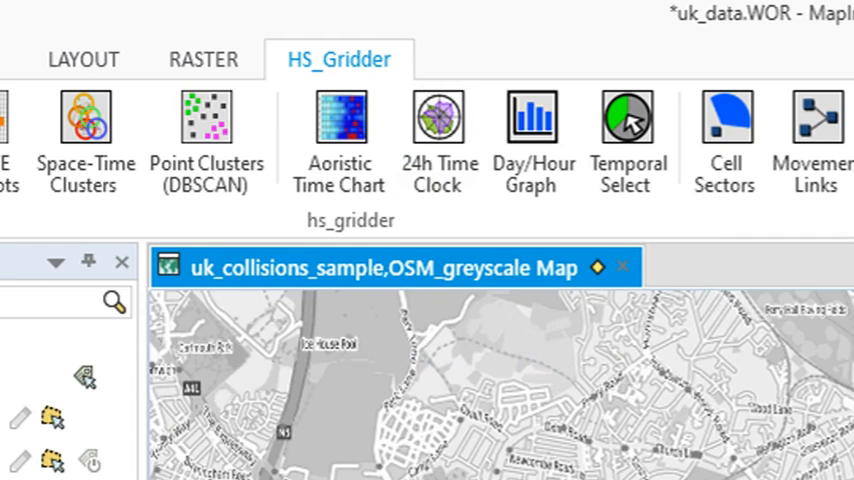
{"action": "mouse_move", "coordinate": [455, 130]}
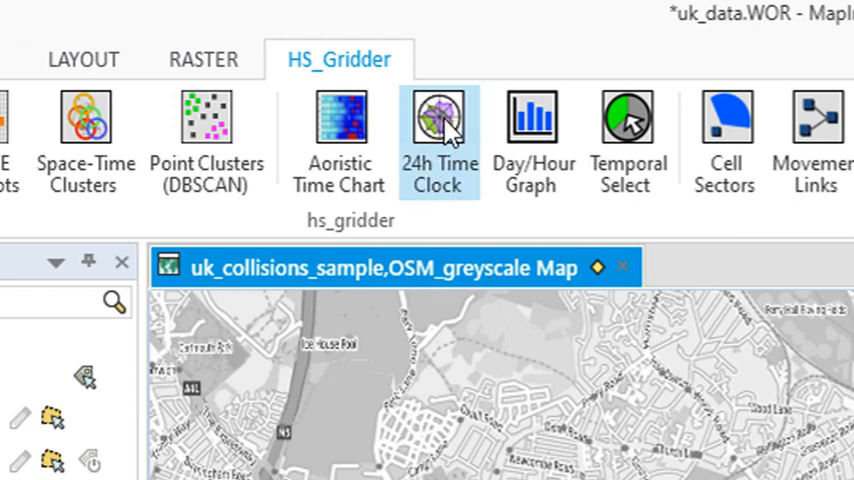
- Open 24h Time Clock with uk_collisions_sample, toggling the aoristic method off and back on
{"action": "left_click", "coordinate": [437, 120]}
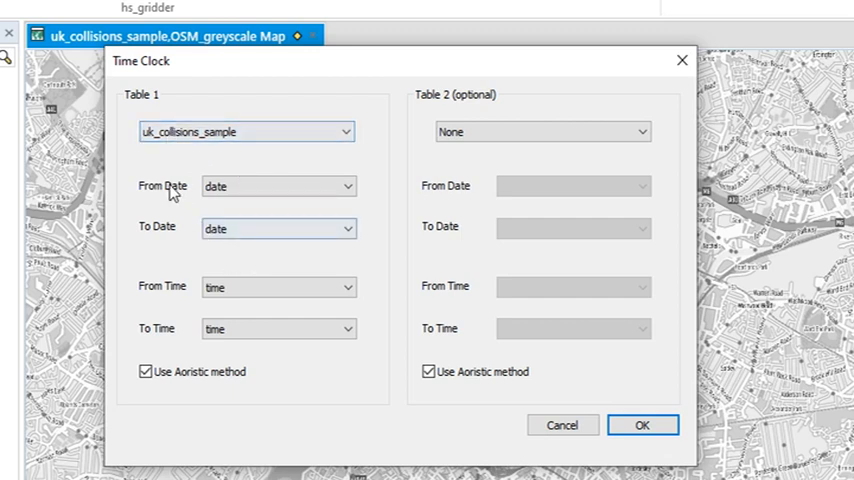
{"action": "mouse_move", "coordinate": [168, 199]}
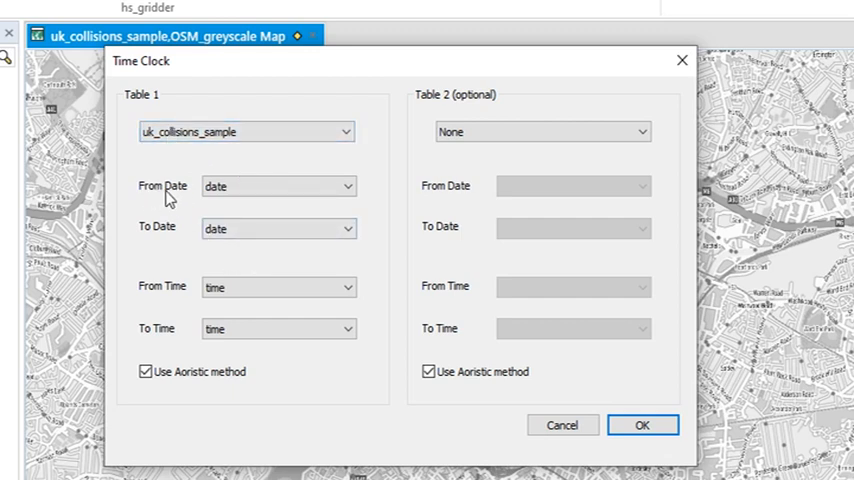
{"action": "mouse_move", "coordinate": [164, 333]}
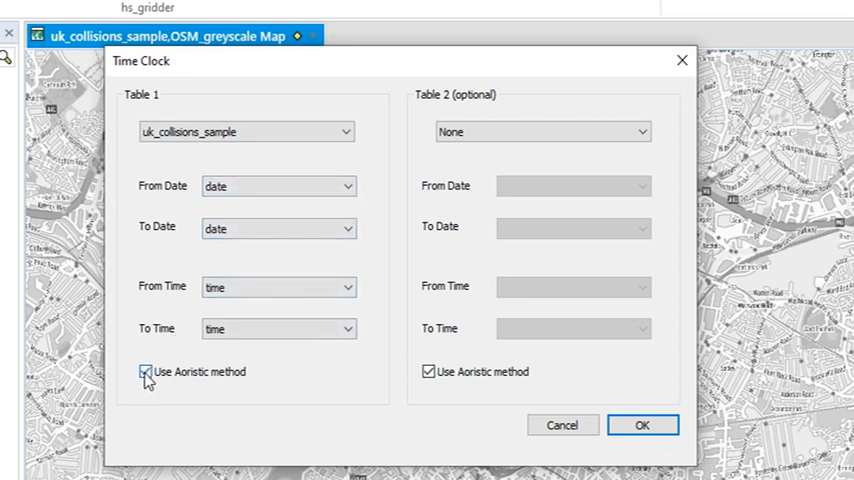
{"action": "left_click", "coordinate": [144, 372]}
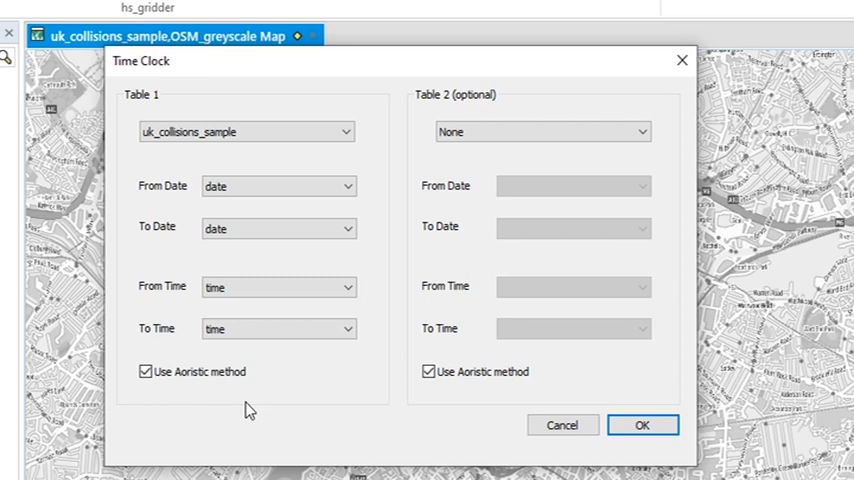
{"action": "left_click", "coordinate": [143, 372]}
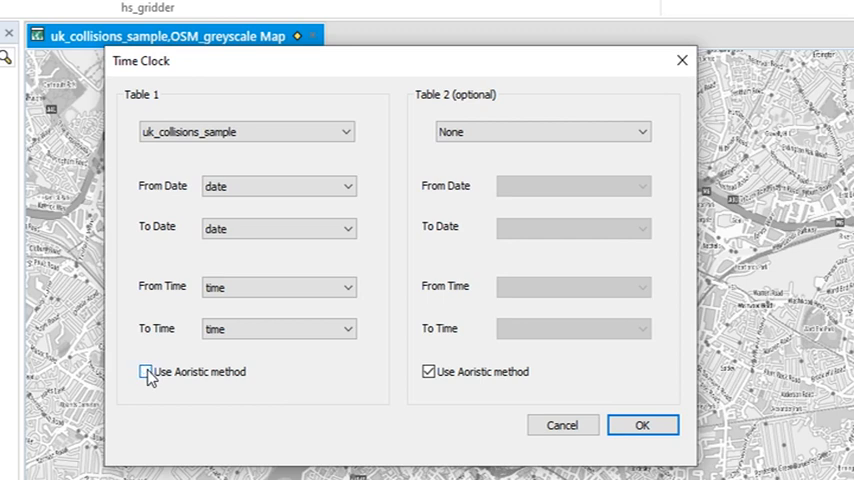
{"action": "left_click", "coordinate": [143, 372]}
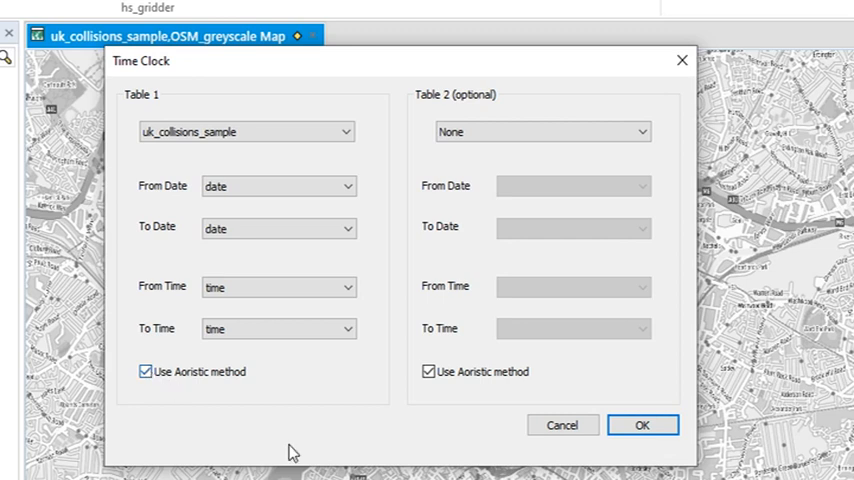
{"action": "mouse_move", "coordinate": [213, 377]}
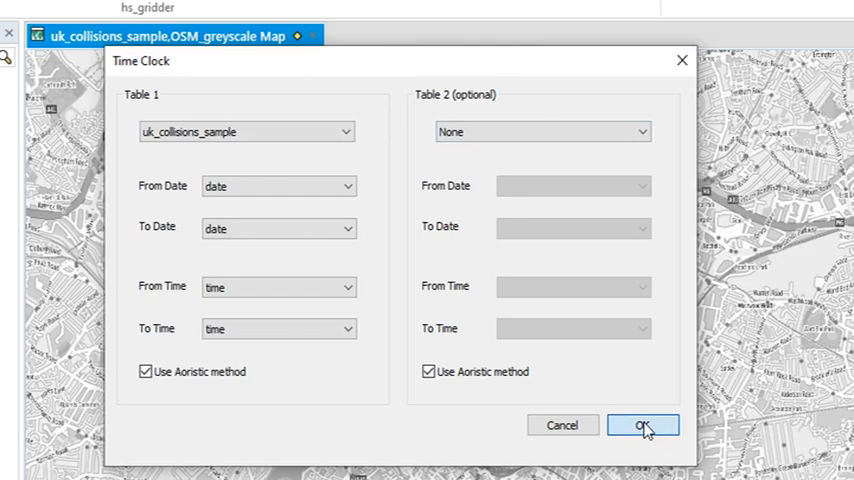
- Create the aoristic radar time clock for uk_collisions_sample in a new Time_Clock map
{"action": "left_click", "coordinate": [646, 424]}
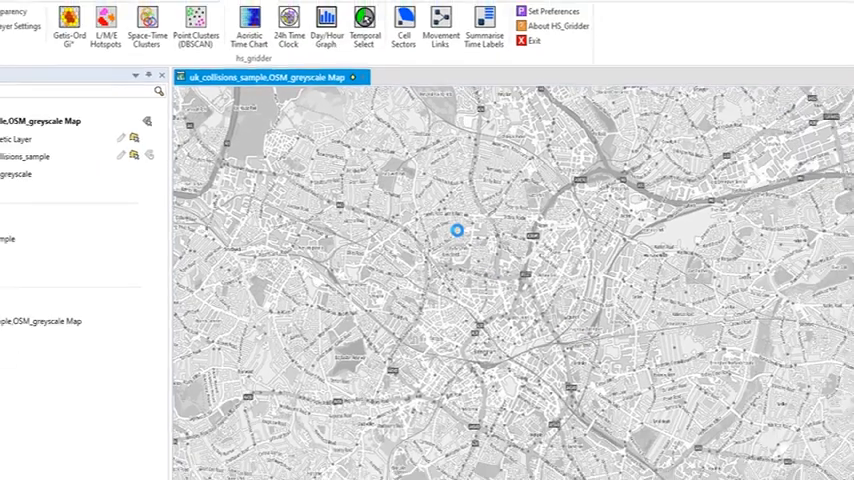
{"action": "left_click", "coordinate": [290, 18]}
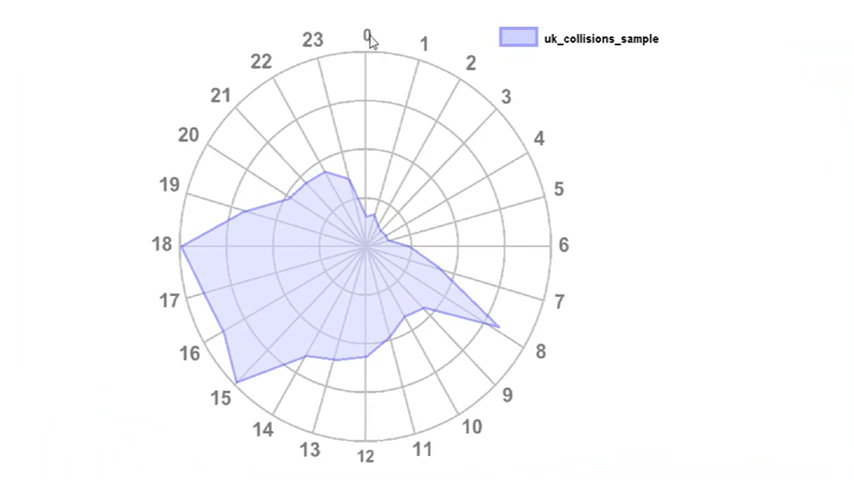
{"action": "mouse_move", "coordinate": [366, 26]}
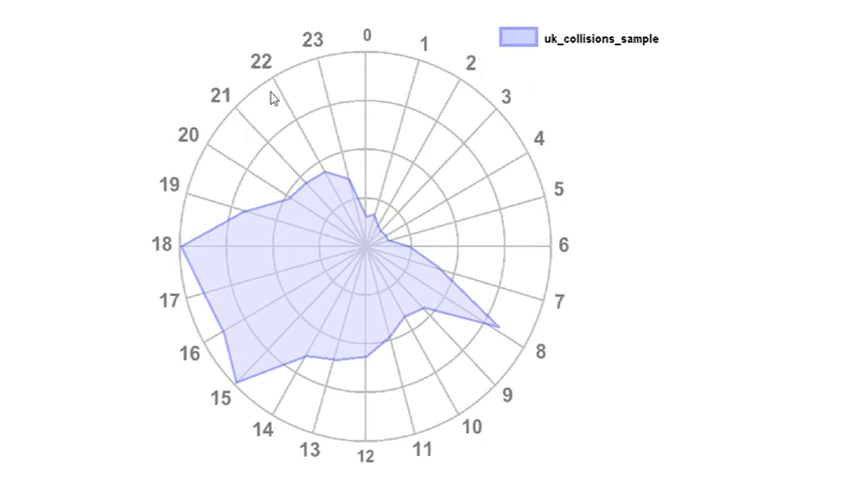
{"action": "mouse_move", "coordinate": [322, 46]}
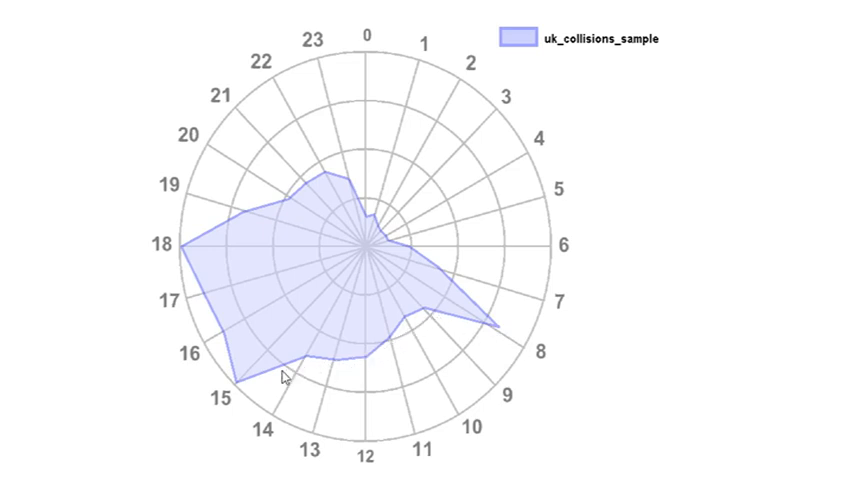
{"action": "mouse_move", "coordinate": [250, 402]}
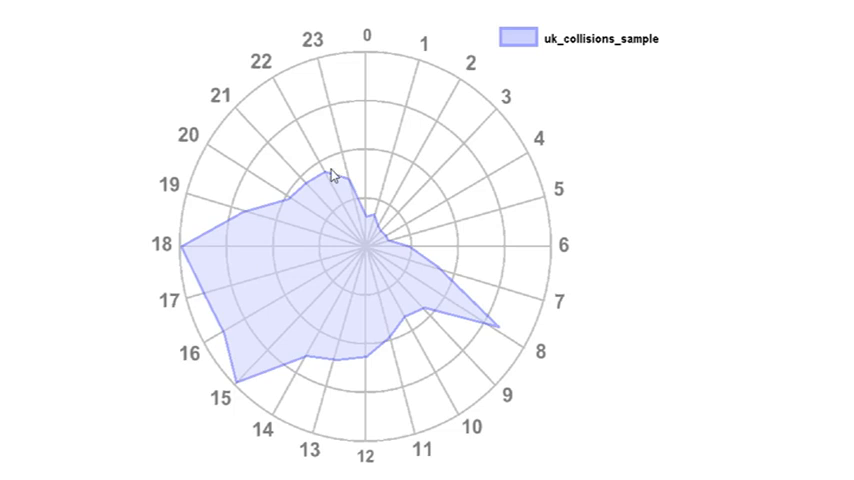
{"action": "mouse_move", "coordinate": [150, 131]}
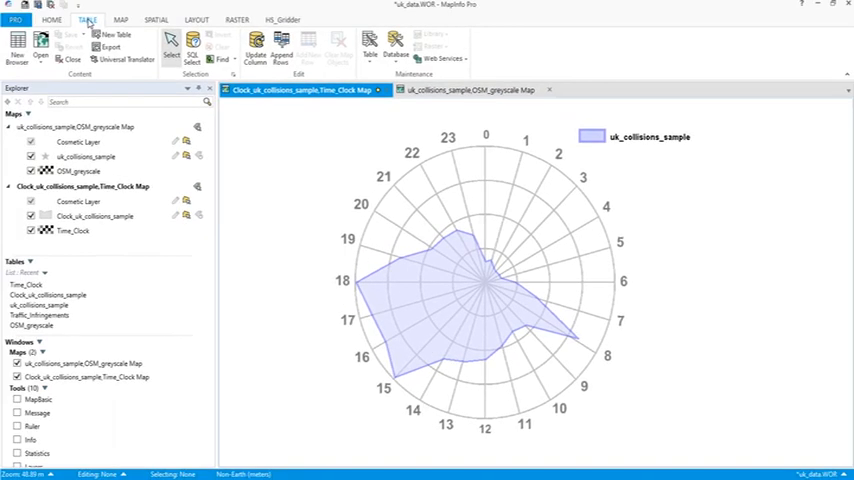
- Close the Clock_uk_collisions_sample and Time_Clock tables, keeping only the collisions map
{"action": "left_click", "coordinate": [67, 50]}
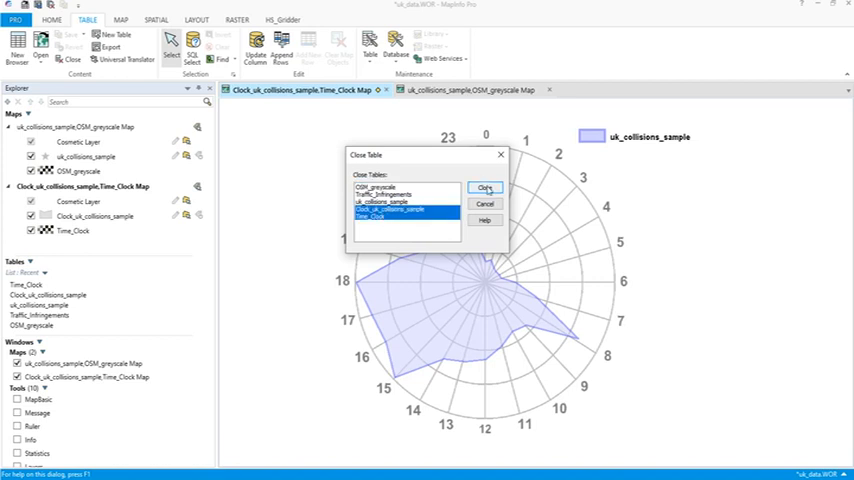
{"action": "left_click", "coordinate": [486, 188]}
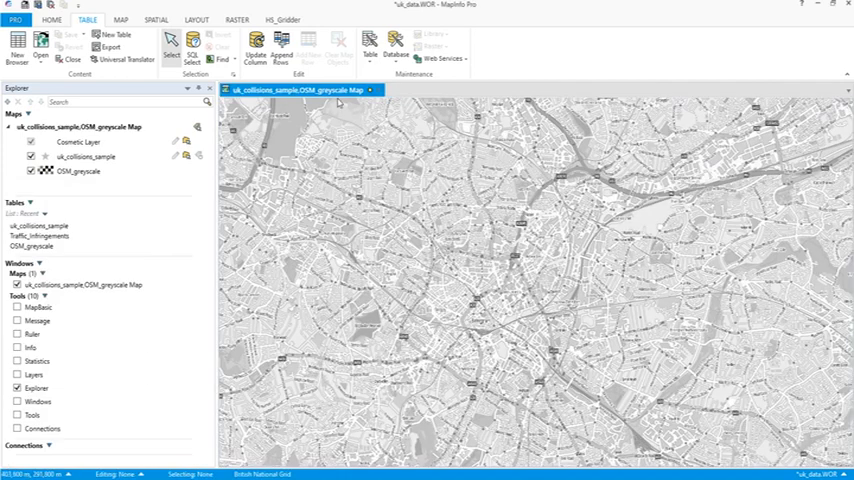
{"action": "left_click", "coordinate": [285, 19]}
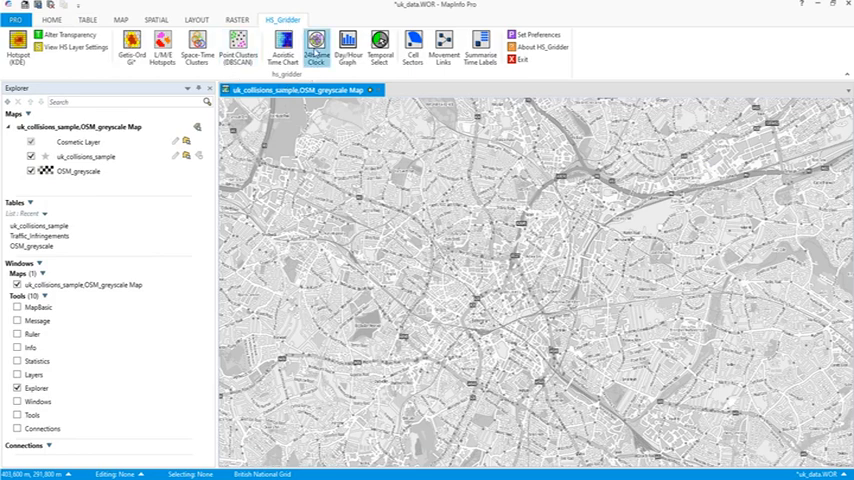
- Set Time Clock Table 1 to uk_collisions_sample and Table 2 to Traffic_Infringements
{"action": "left_click", "coordinate": [319, 50]}
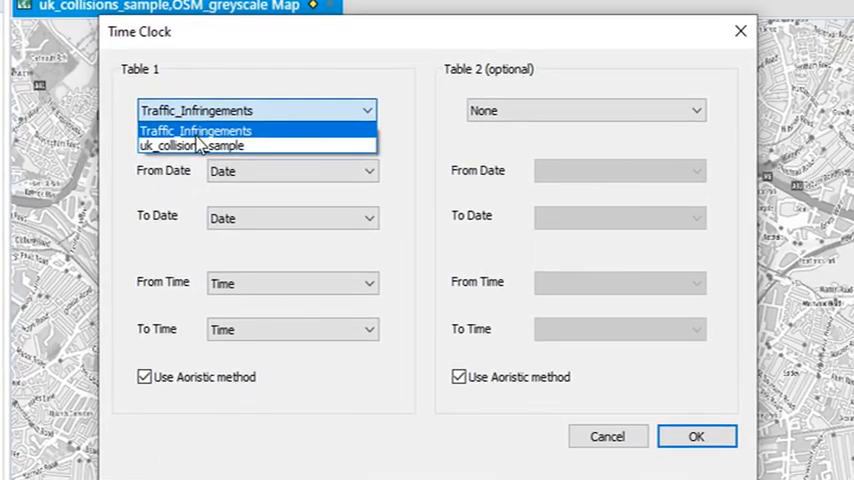
{"action": "left_click", "coordinate": [200, 145]}
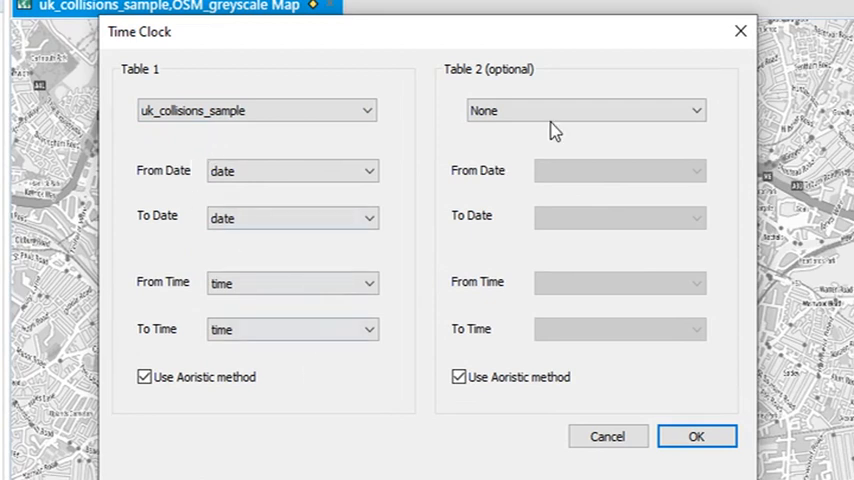
{"action": "left_click", "coordinate": [585, 110]}
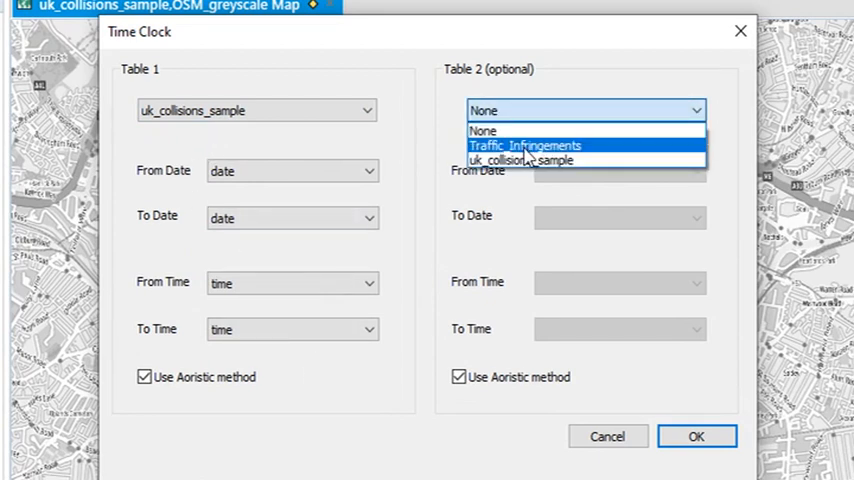
{"action": "left_click", "coordinate": [524, 145]}
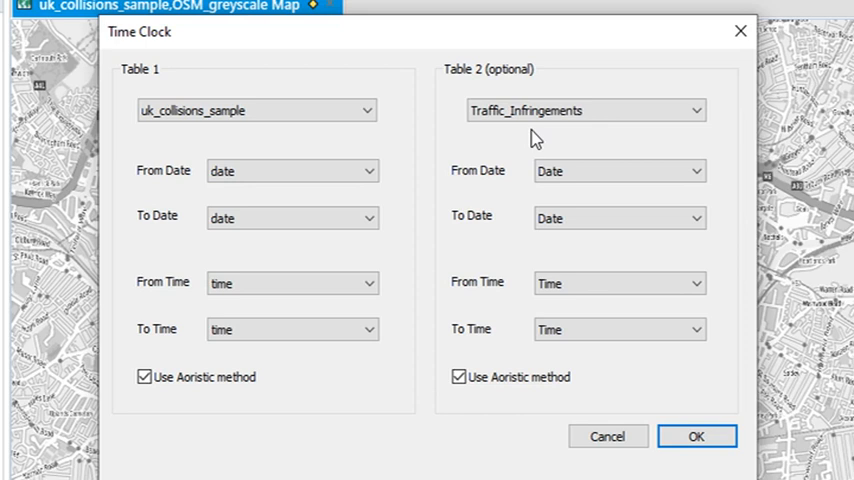
{"action": "mouse_move", "coordinate": [614, 148]}
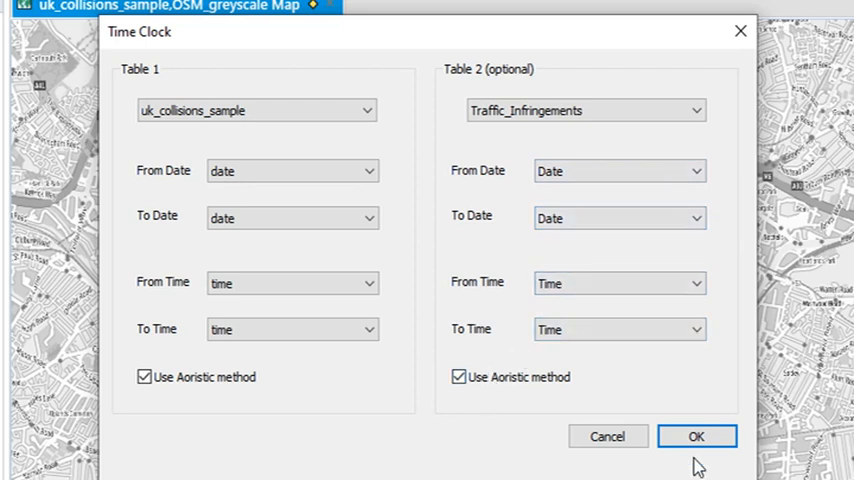
- Generate the overlaid collisions and Traffic_Infringements radar time clock
{"action": "left_click", "coordinate": [698, 436]}
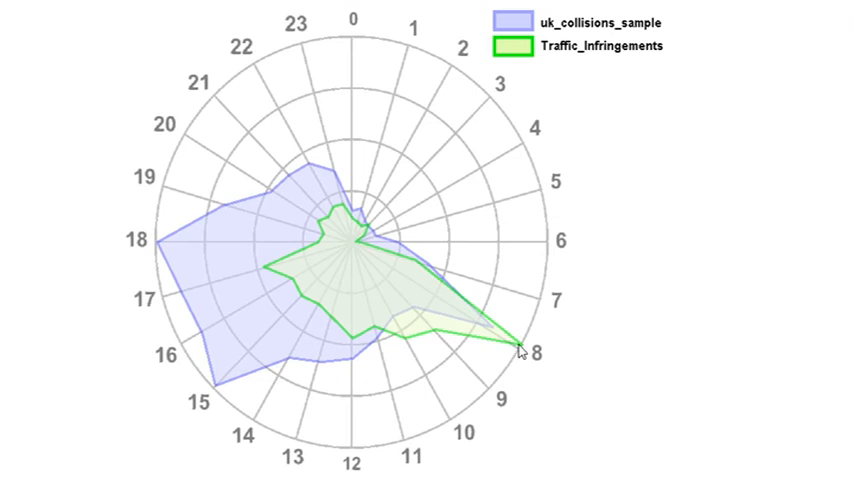
{"action": "mouse_move", "coordinate": [499, 360]}
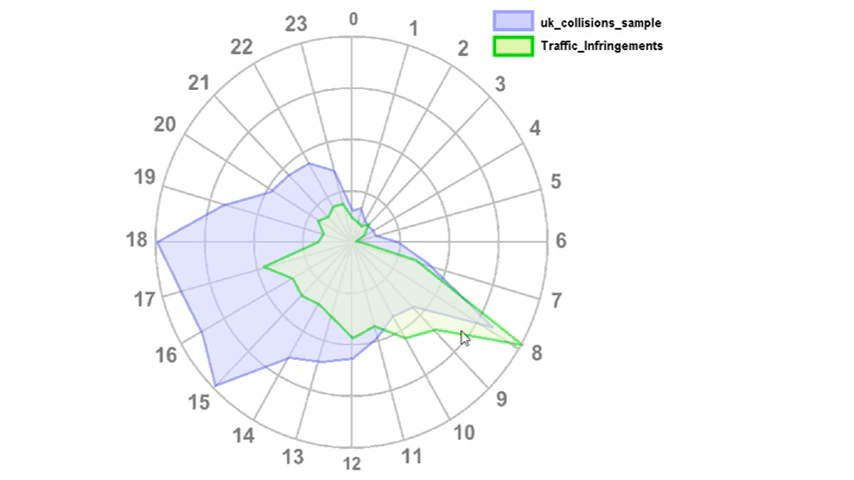
{"action": "mouse_move", "coordinate": [258, 366]}
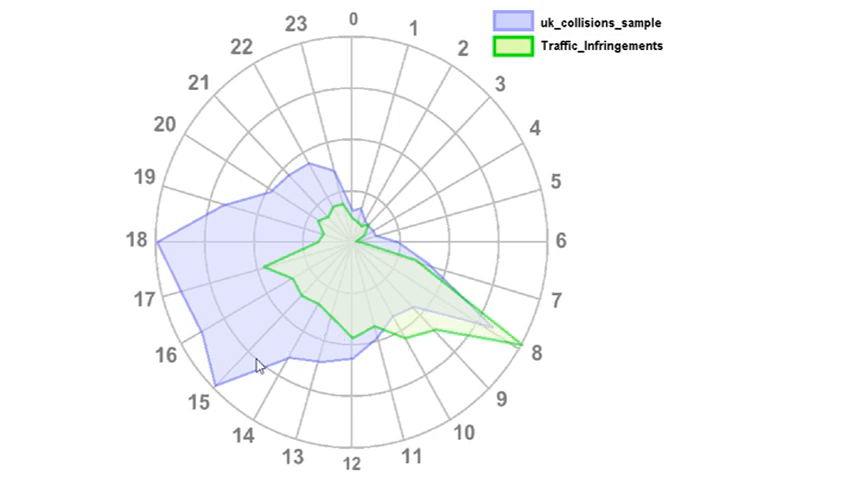
{"action": "mouse_move", "coordinate": [311, 357]}
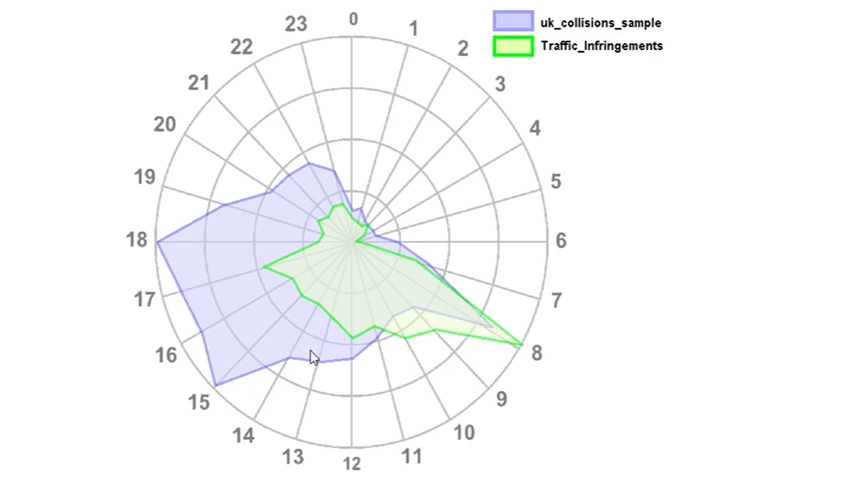